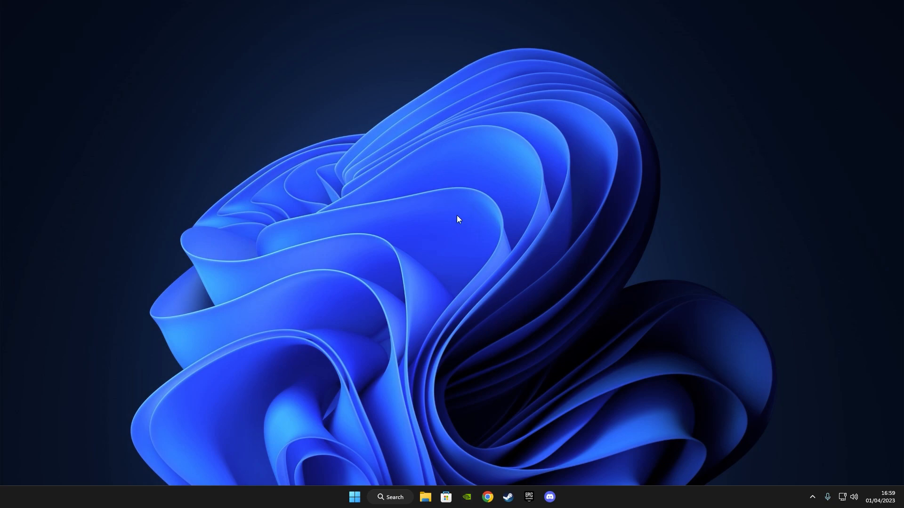
- View the modern desktop context menu, refresh the desktop, and launch Command Prompt from search
{"action": "right_click", "coordinate": [457, 219]}
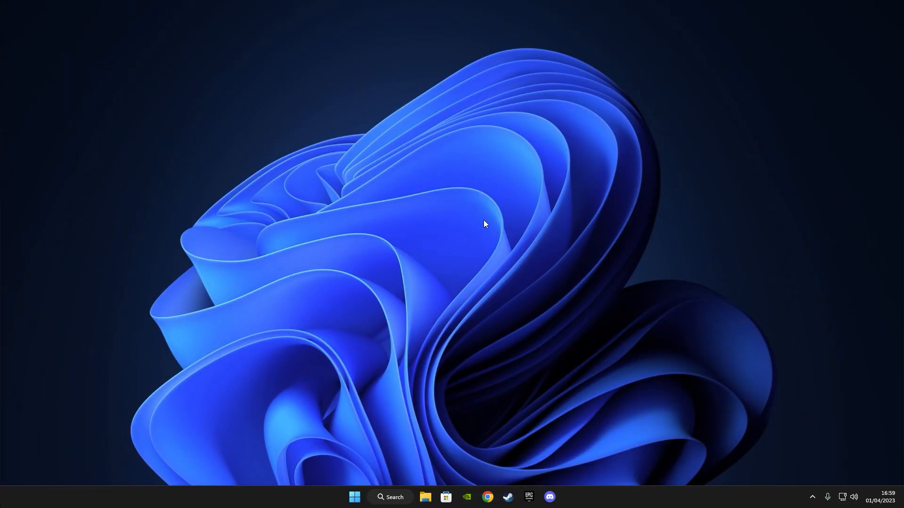
{"action": "right_click", "coordinate": [484, 223]}
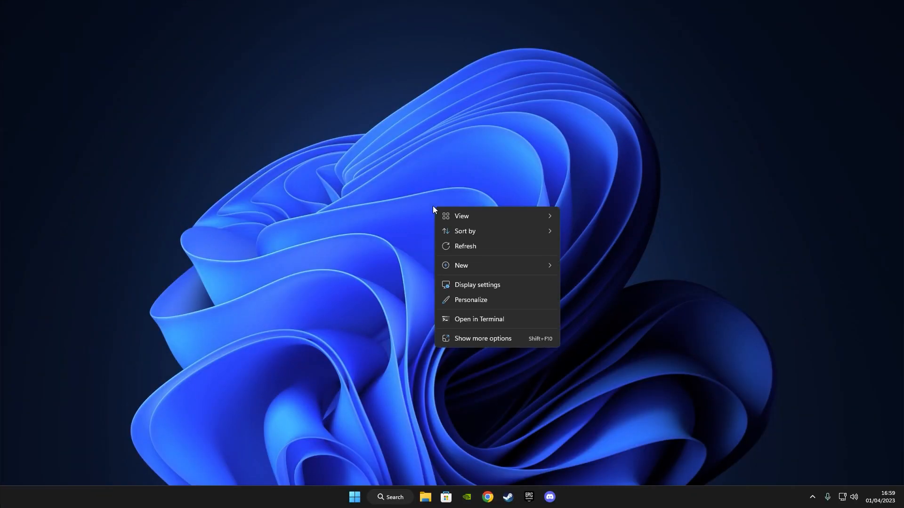
{"action": "mouse_move", "coordinate": [465, 231]}
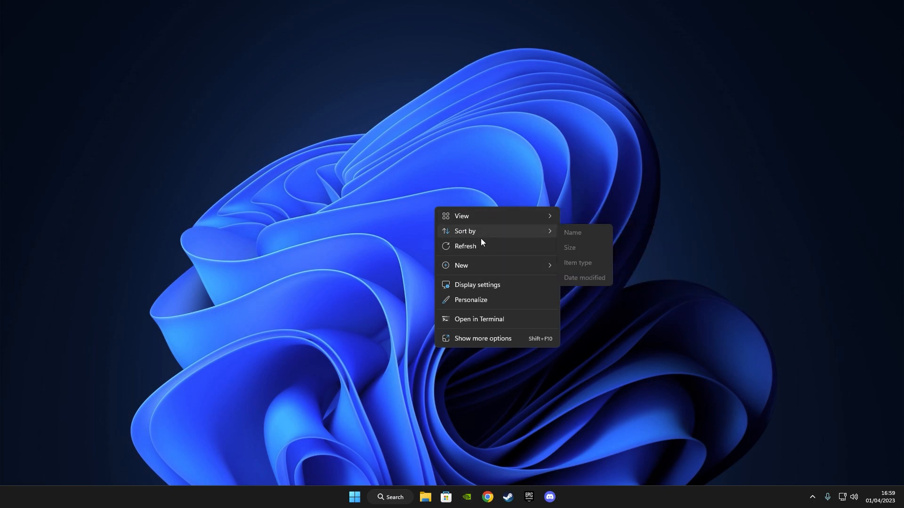
{"action": "mouse_move", "coordinate": [474, 250]}
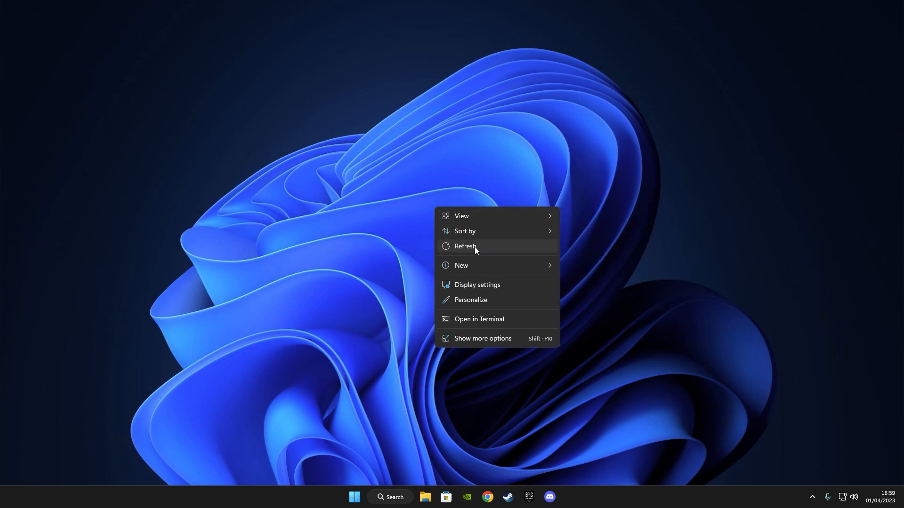
{"action": "mouse_move", "coordinate": [476, 251]}
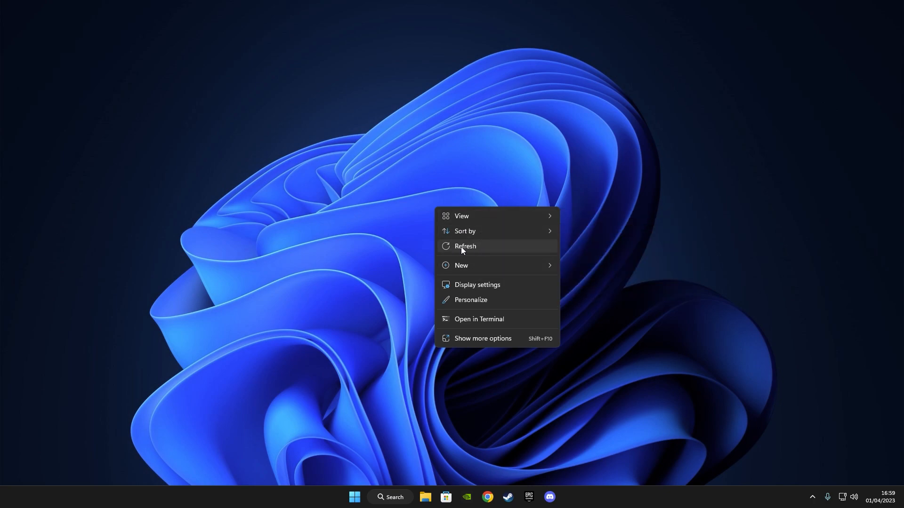
{"action": "left_click", "coordinate": [465, 246]}
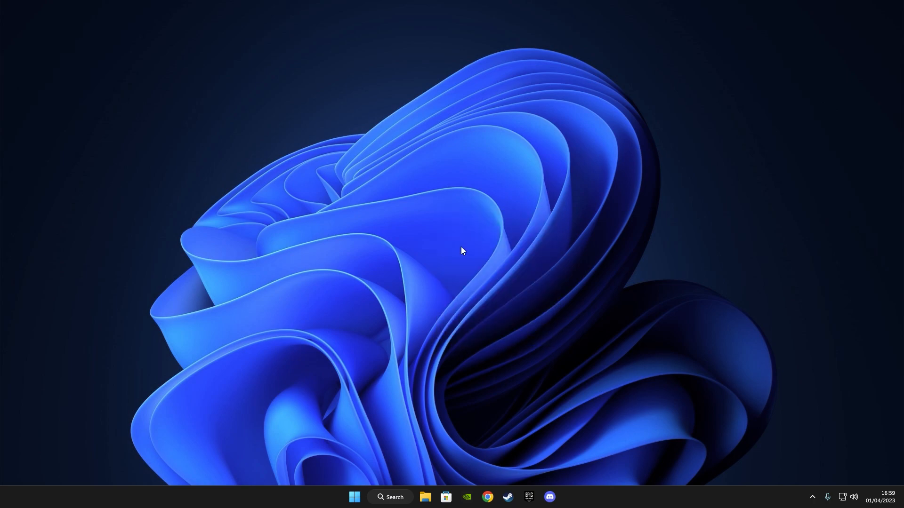
{"action": "right_click", "coordinate": [462, 251]}
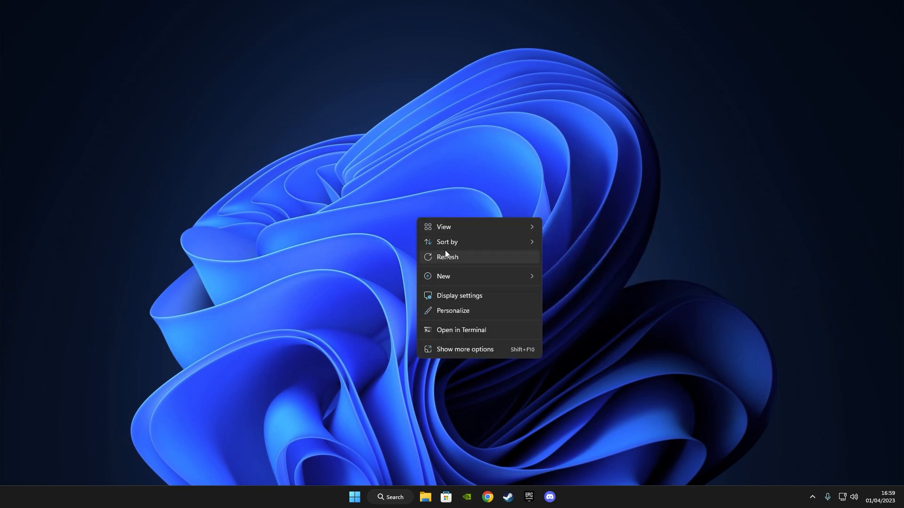
{"action": "mouse_move", "coordinate": [464, 350]}
{"action": "type", "text": "cmd"}
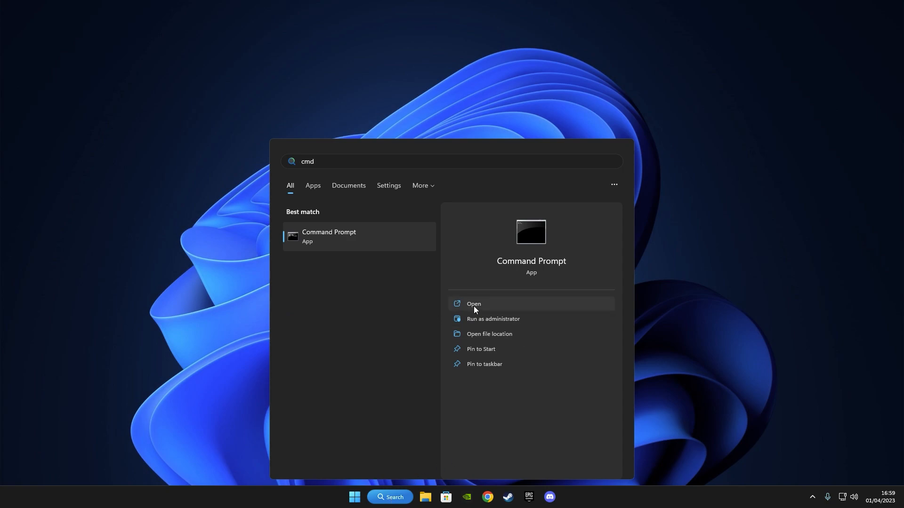
{"action": "left_click", "coordinate": [473, 303]}
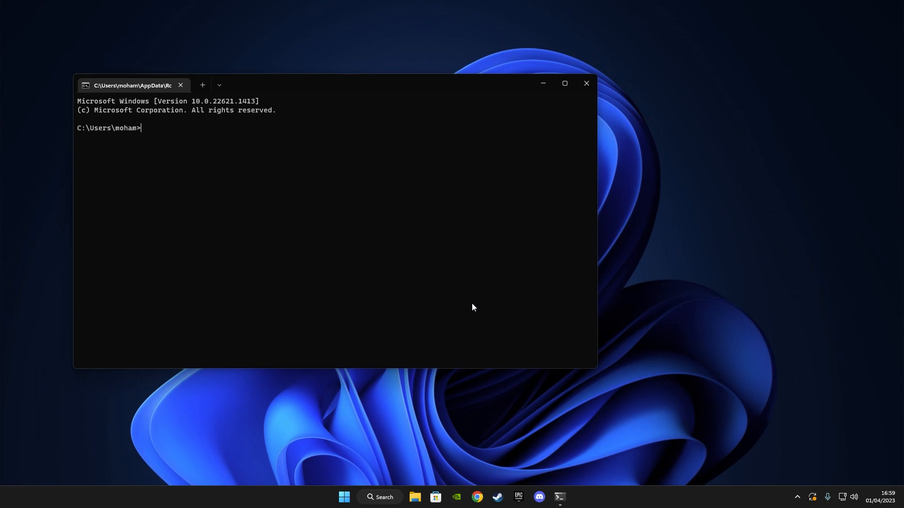
- Add the {86ca1aa0-…}\InprocServer32 registry key with reg.exe /f /ve, then close Command Prompt
{"action": "type", "text": "reg.exe add \"HKCU\\Software\\Classes\\CLSID\\{86ca1aa0-34aa-4e8b-a509-50c905bae2a2}\\InprocServer32\" /f /ve"}
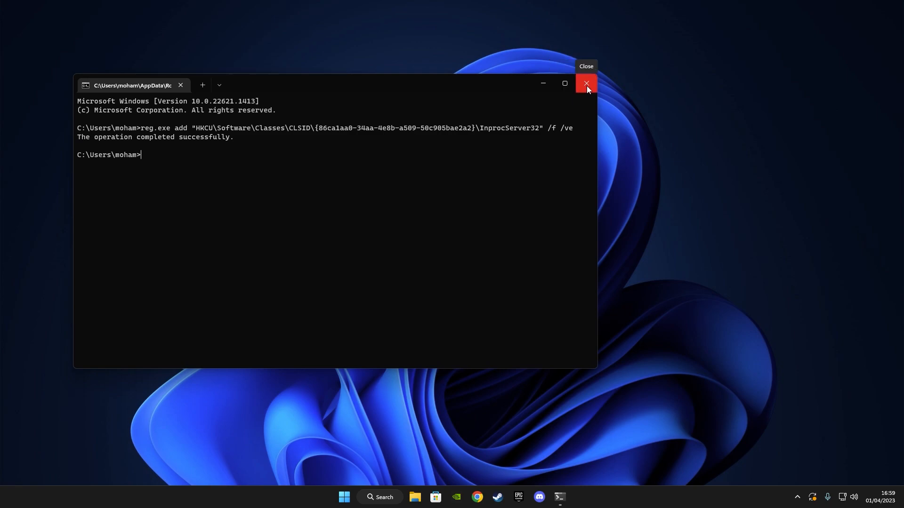
{"action": "left_click", "coordinate": [586, 84]}
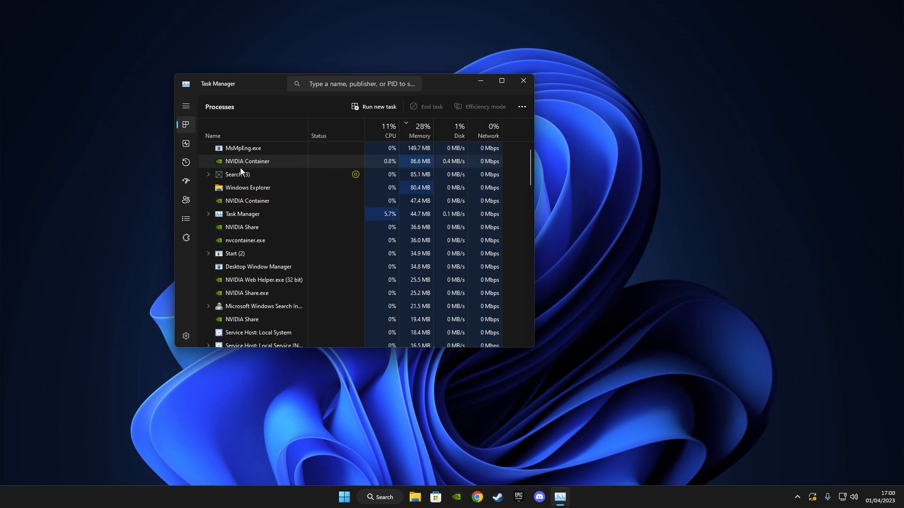
- Restart the Windows Explorer process from Task Manager's Processes list
{"action": "right_click", "coordinate": [247, 187]}
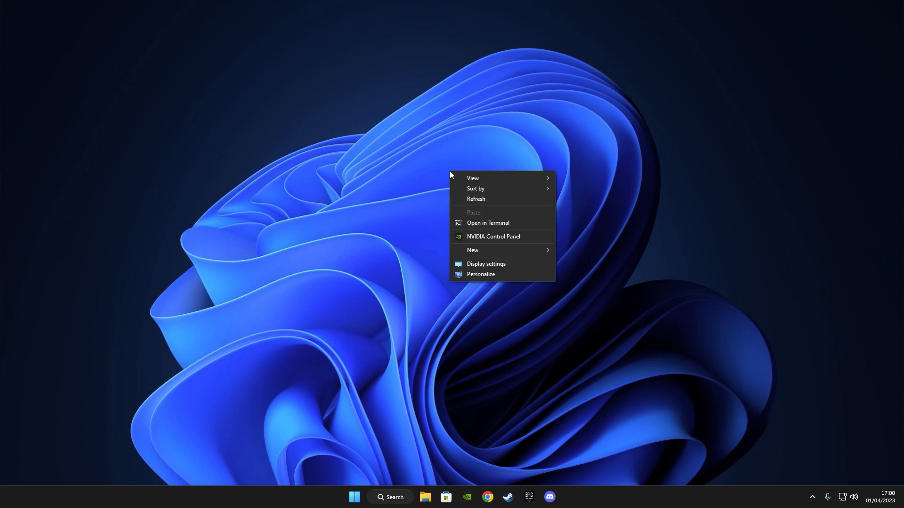
{"action": "mouse_move", "coordinate": [487, 203]}
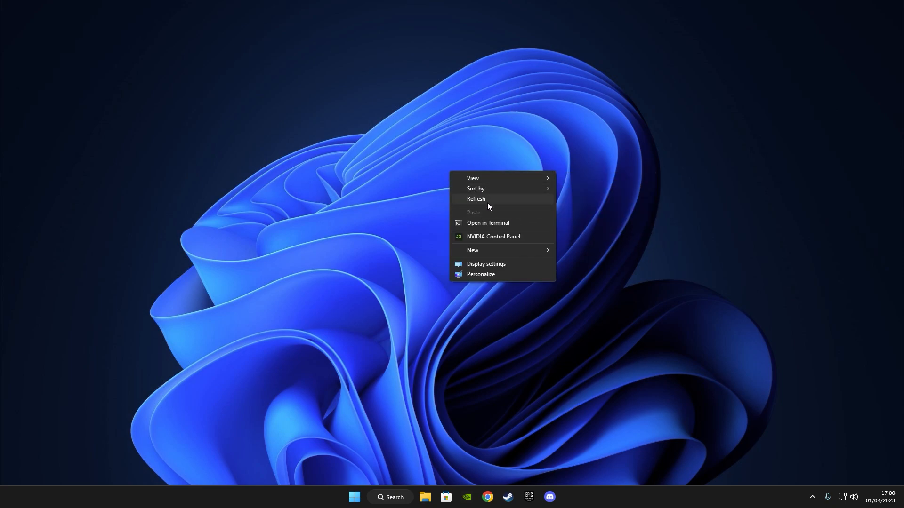